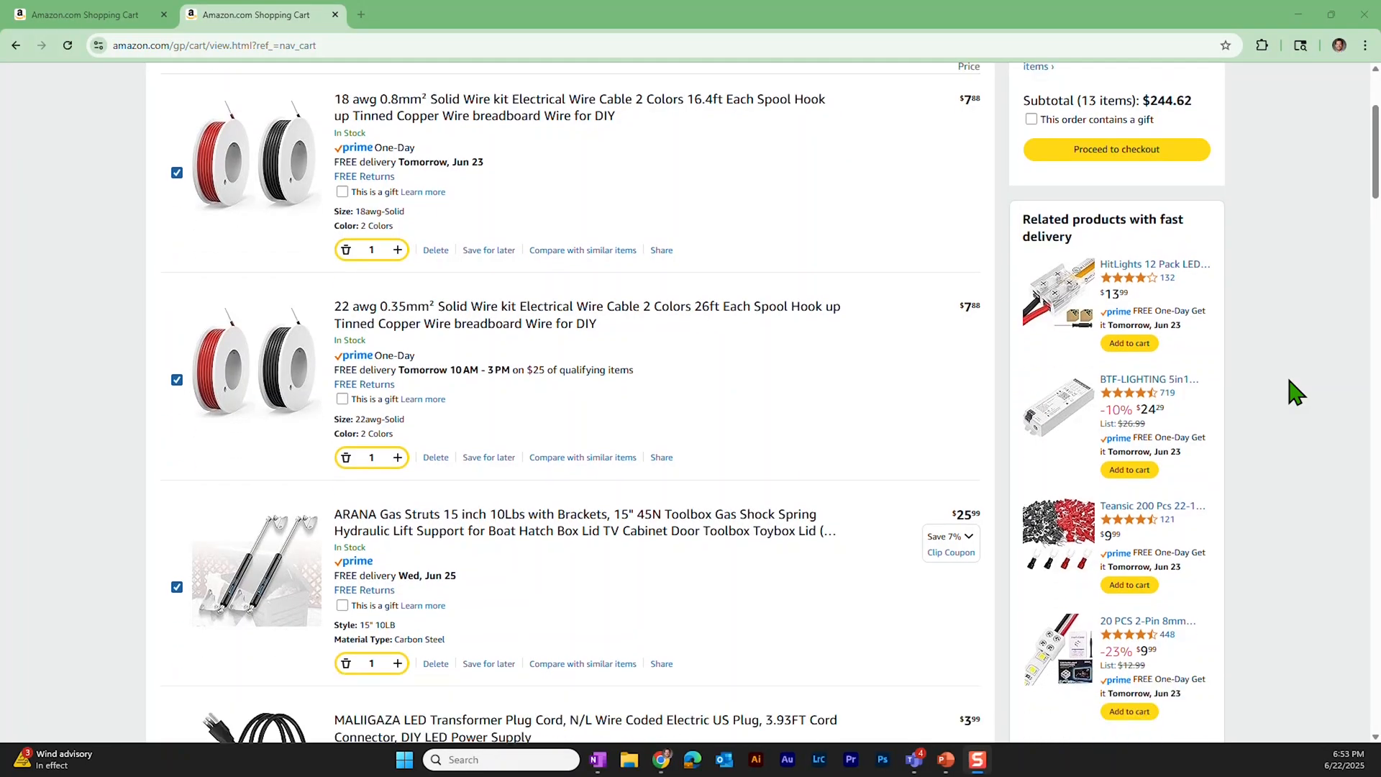
scroll(down, 3)
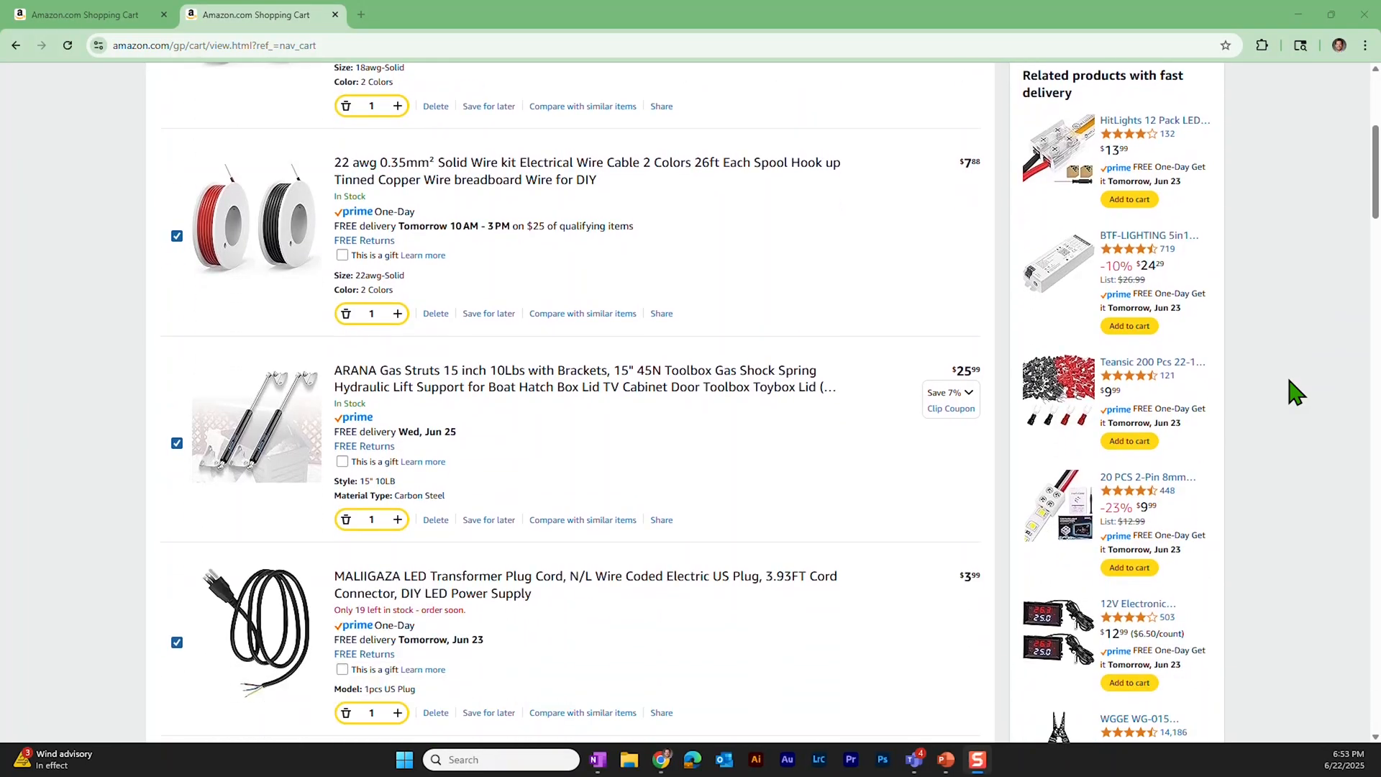
scroll(down, 3)
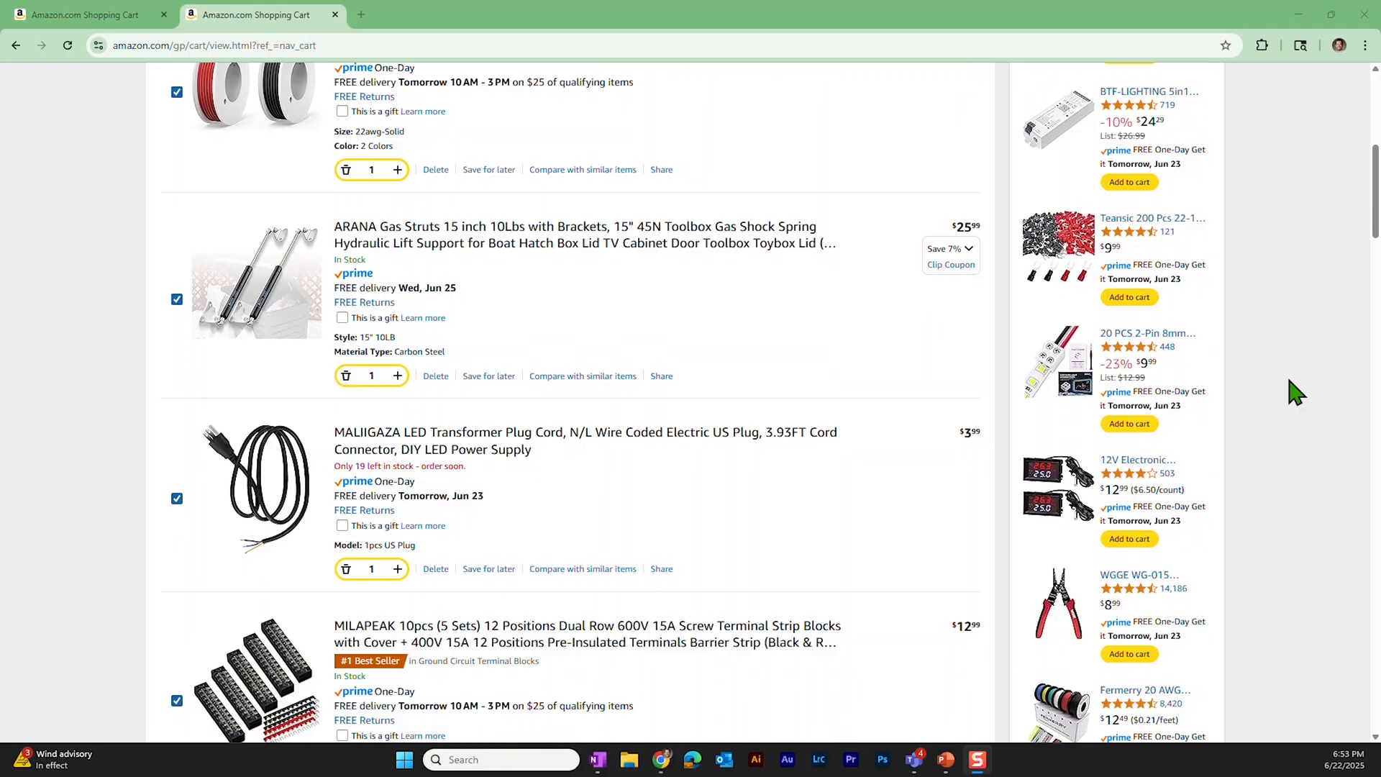
scroll(down, 3)
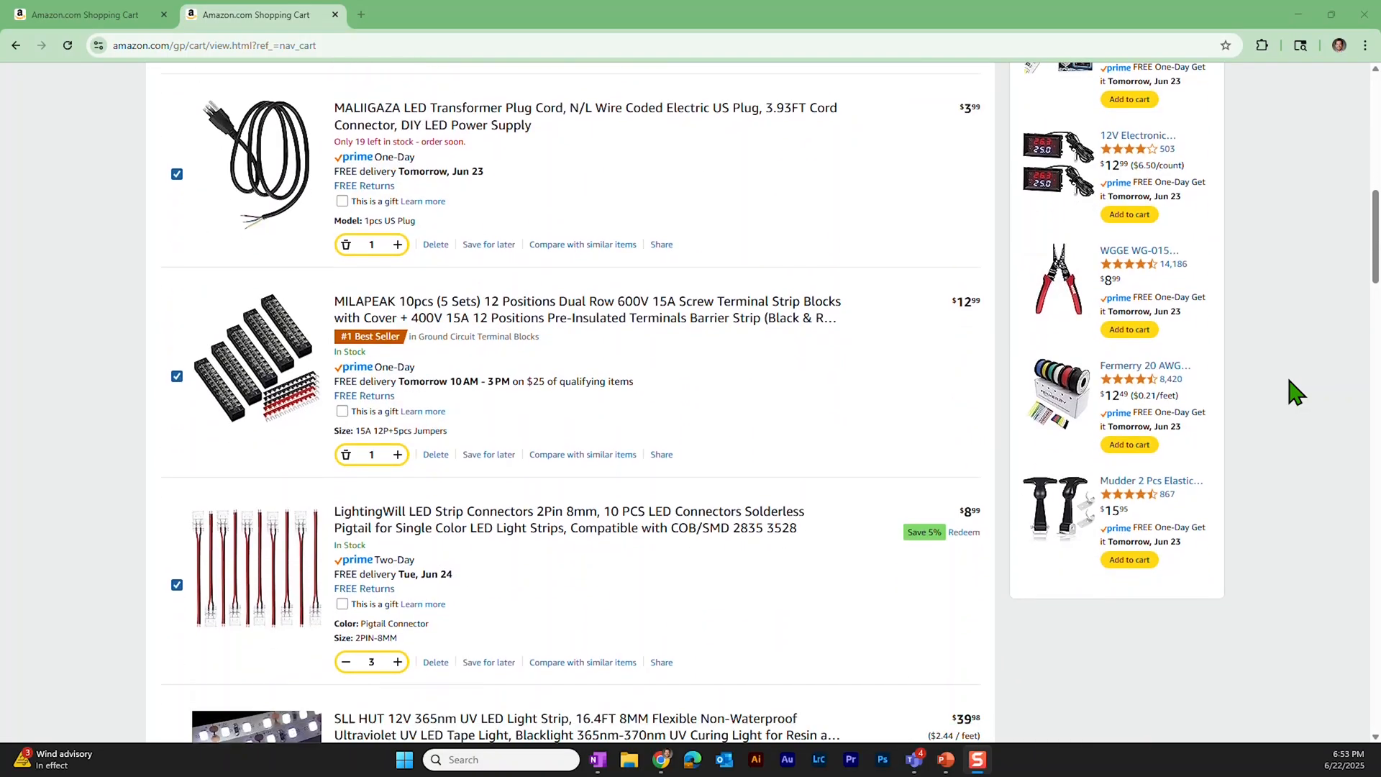
scroll(down, 3)
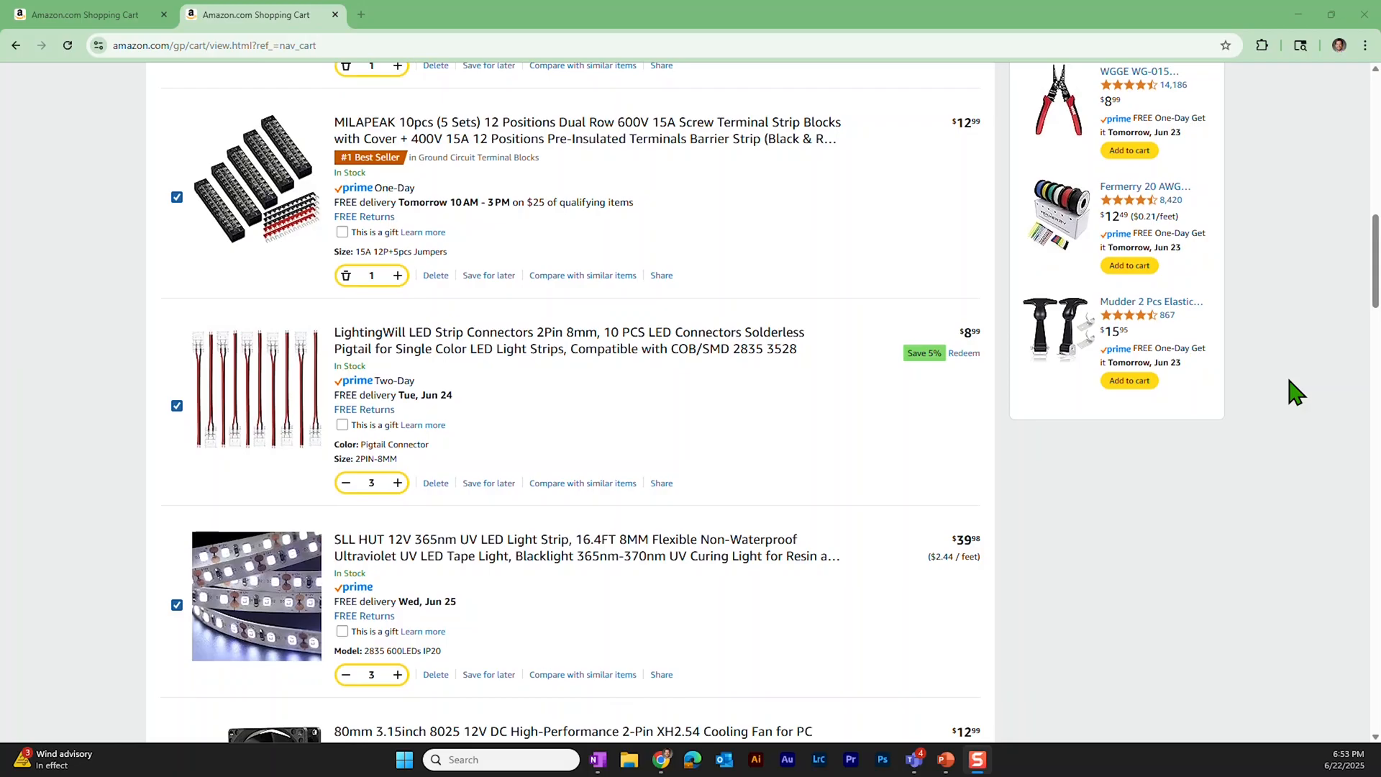
scroll(down, 3)
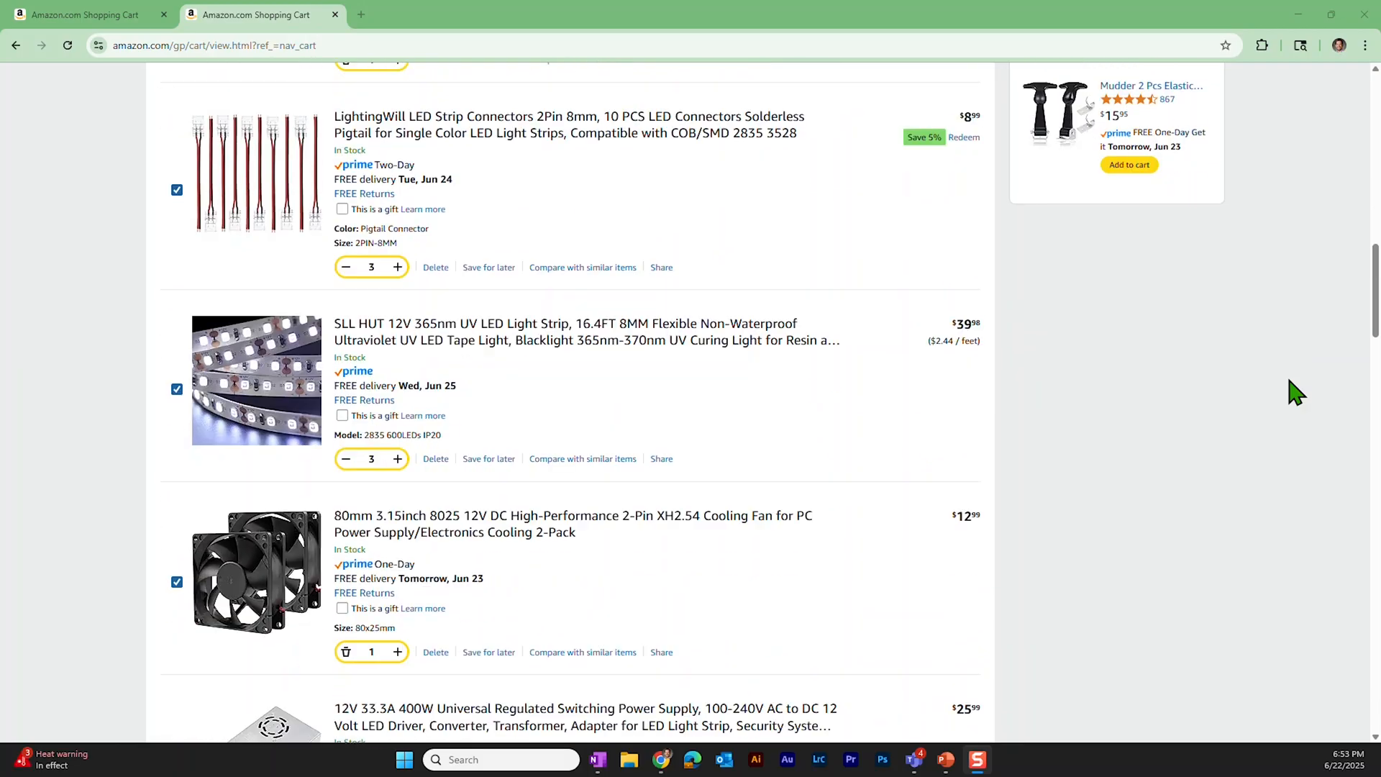
scroll(down, 3)
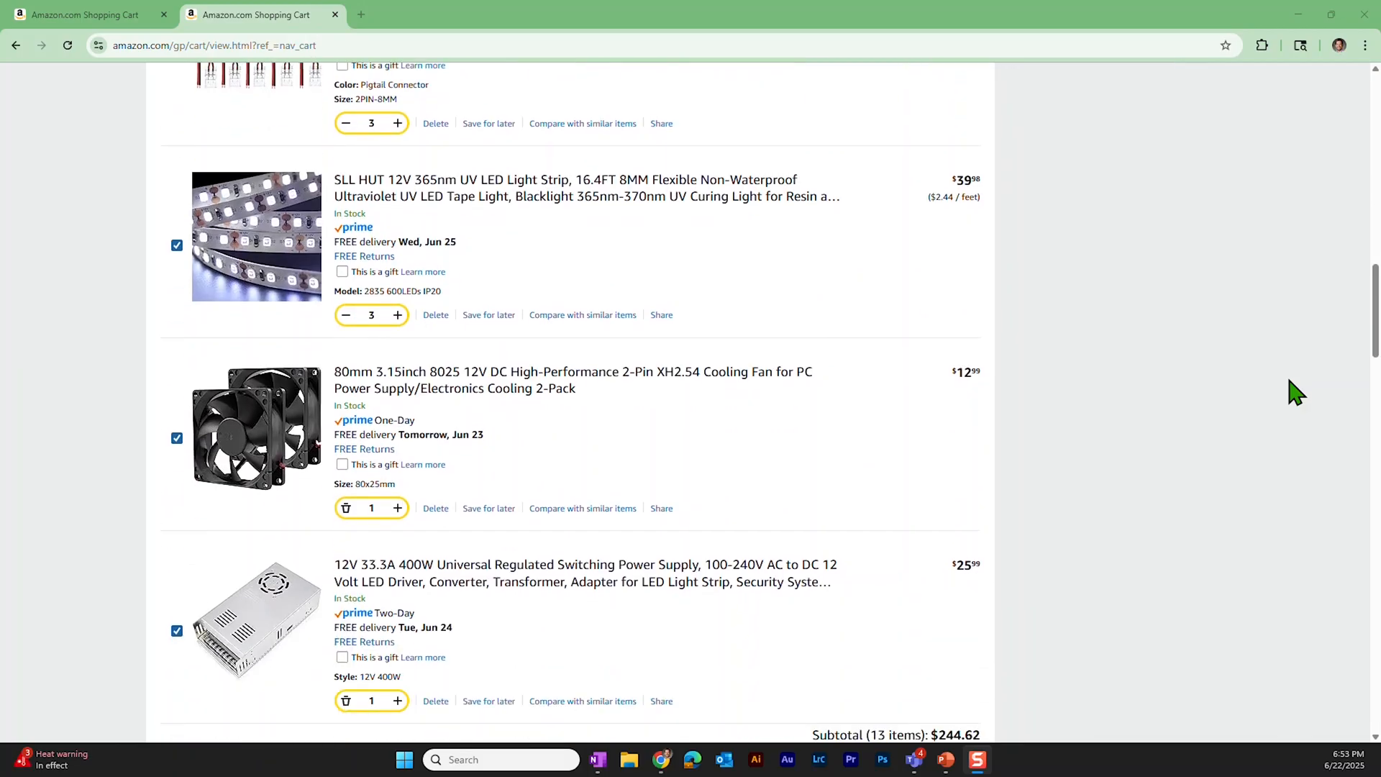